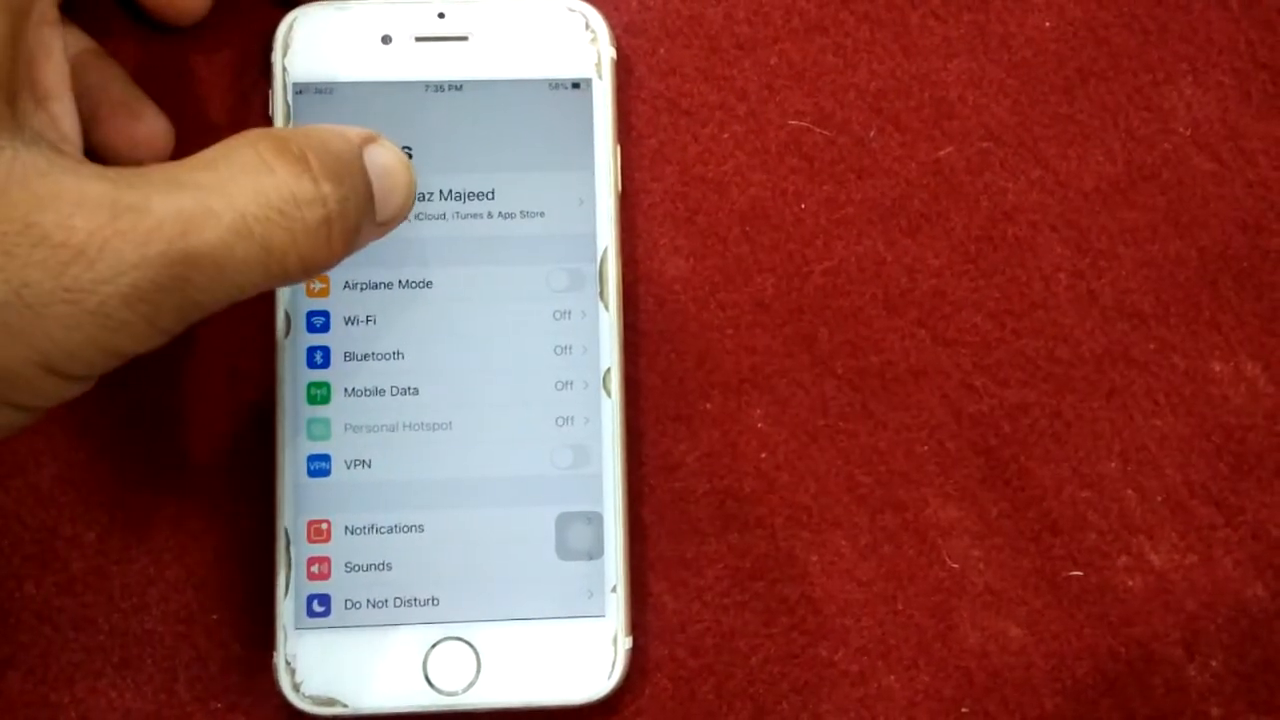
# Step: Return to the iPhone home screen from the Settings main list
pyautogui.click(450, 204)
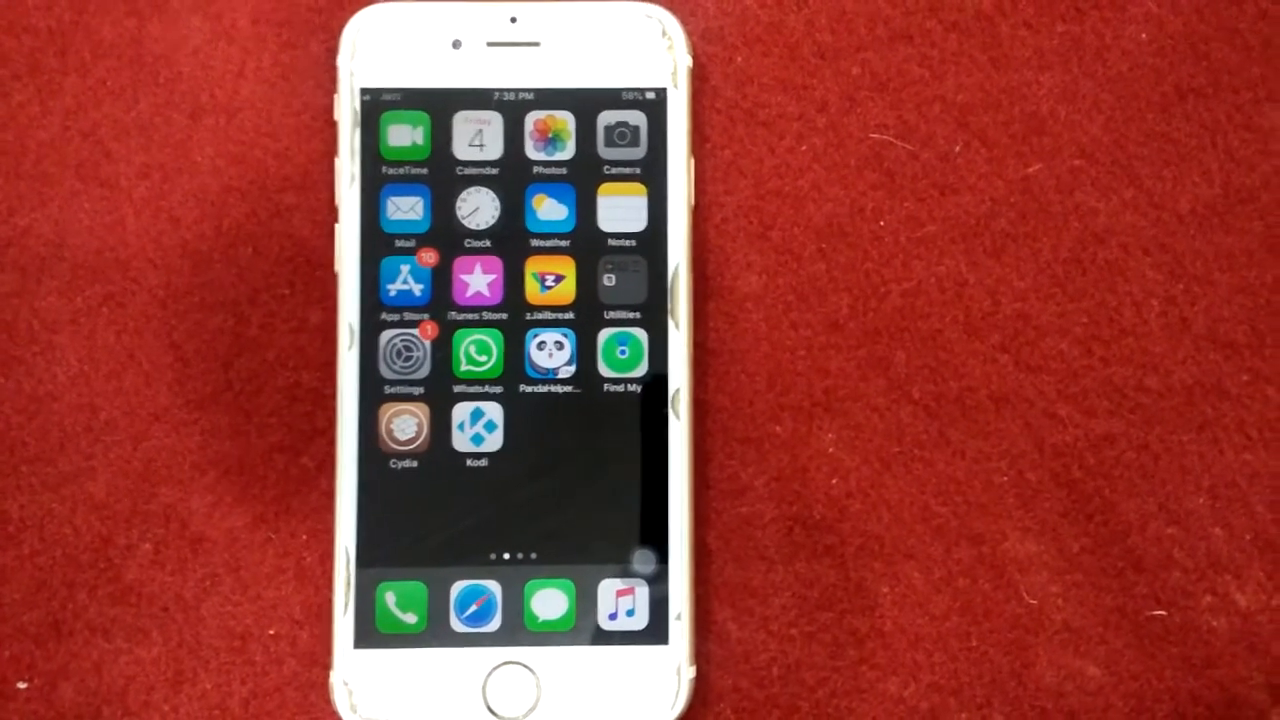
# Step: Launch Settings from the home screen and scroll through its main list of options
pyautogui.click(404, 358)
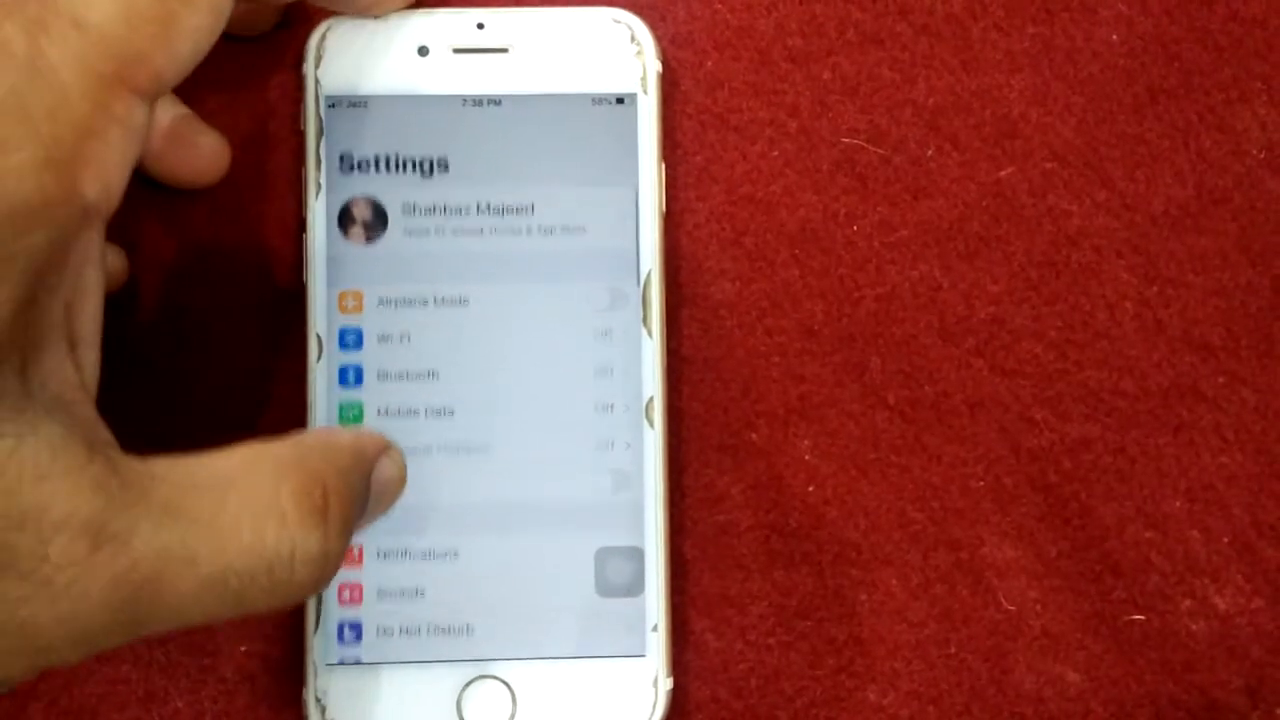
pyautogui.scroll(-3)
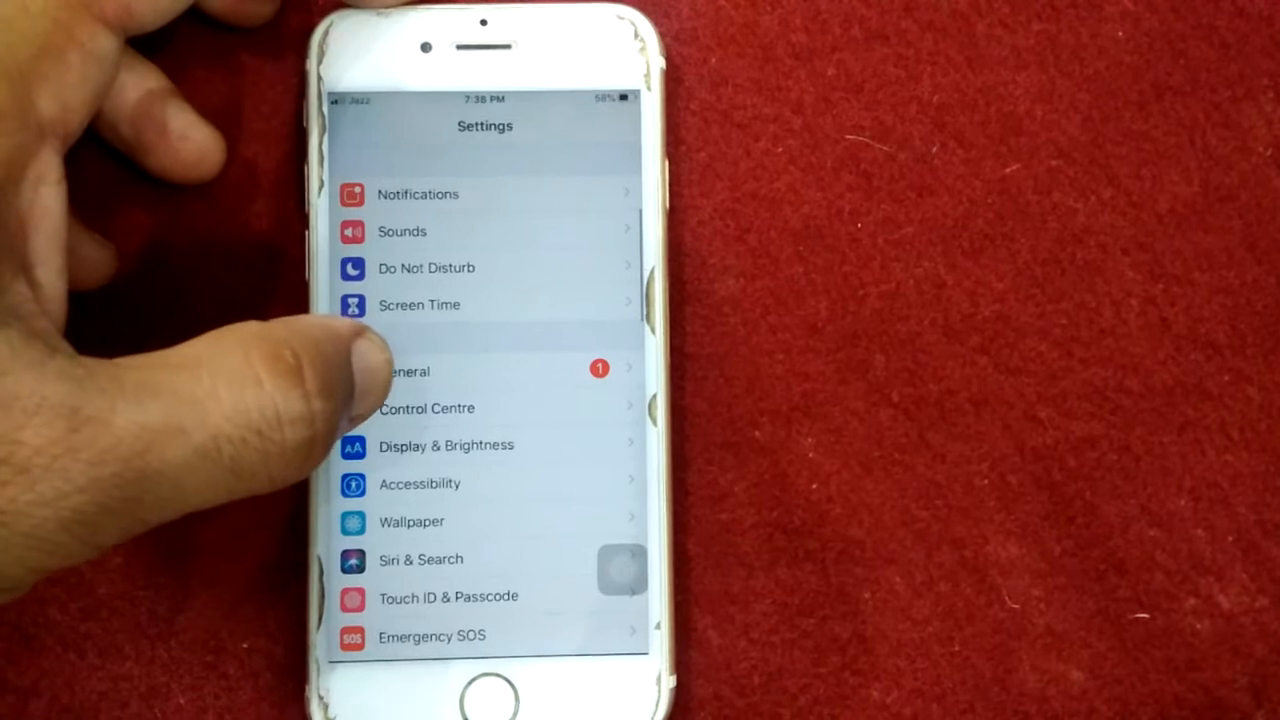
pyautogui.click(404, 370)
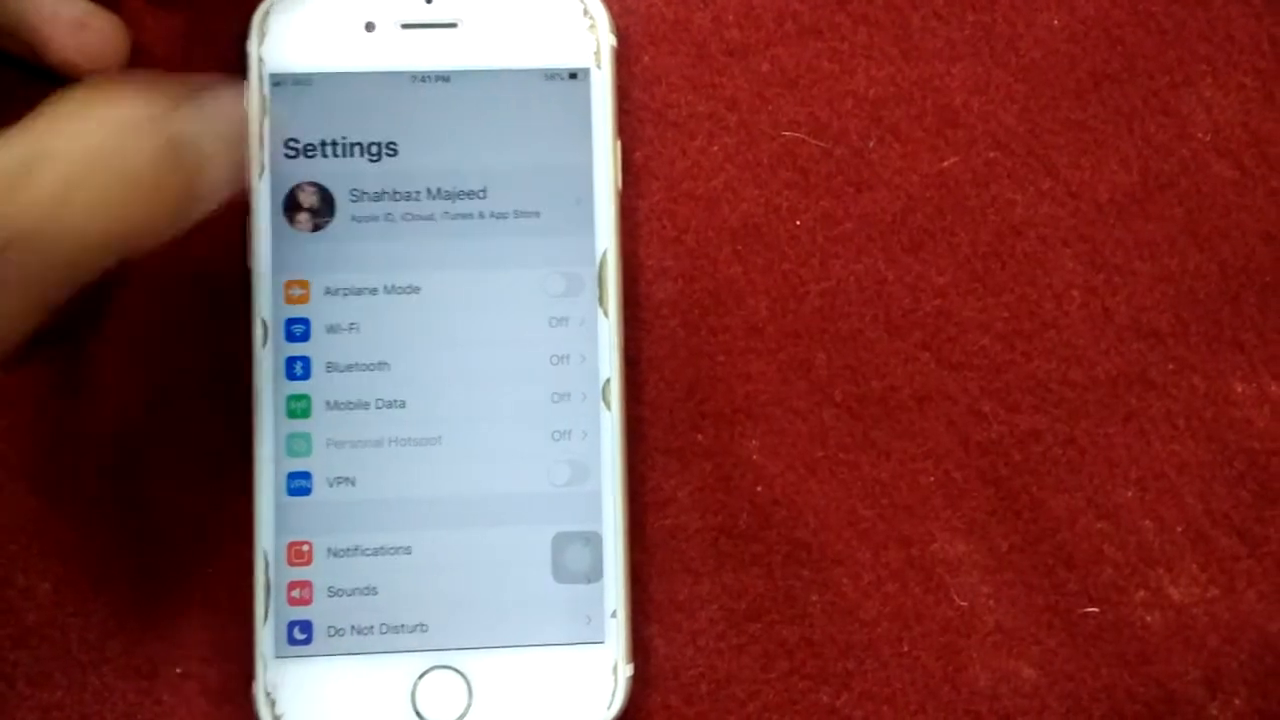
# Step: Leave Settings and land back on the home screen
pyautogui.click(420, 210)
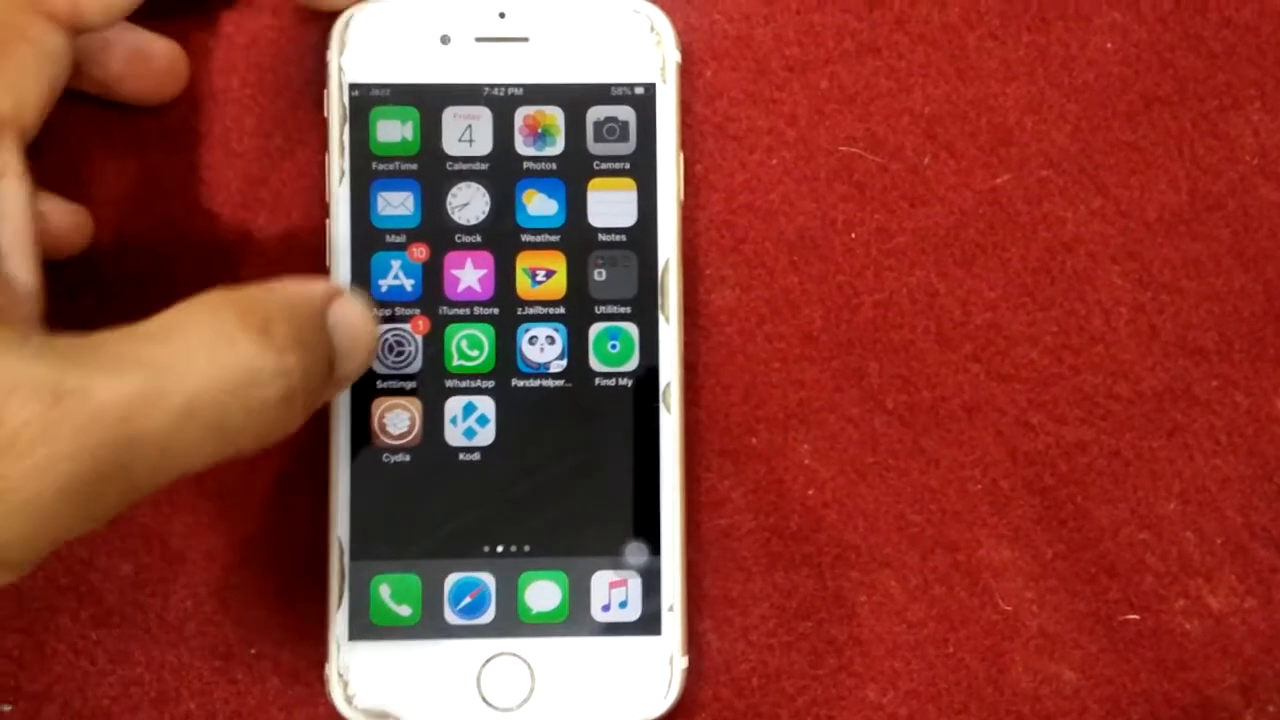
# Step: Go Settings > General > Reset > Reset All Settings to reach the Enter Passcode prompt
pyautogui.click(396, 348)
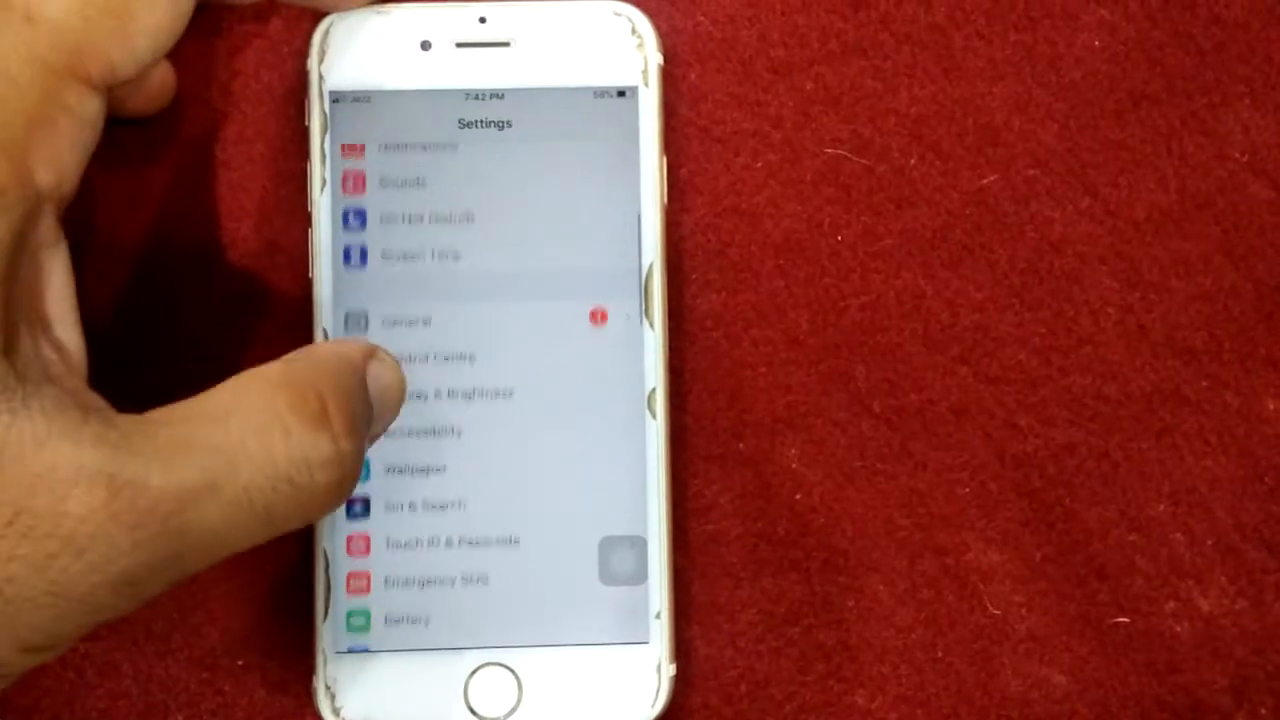
pyautogui.click(408, 320)
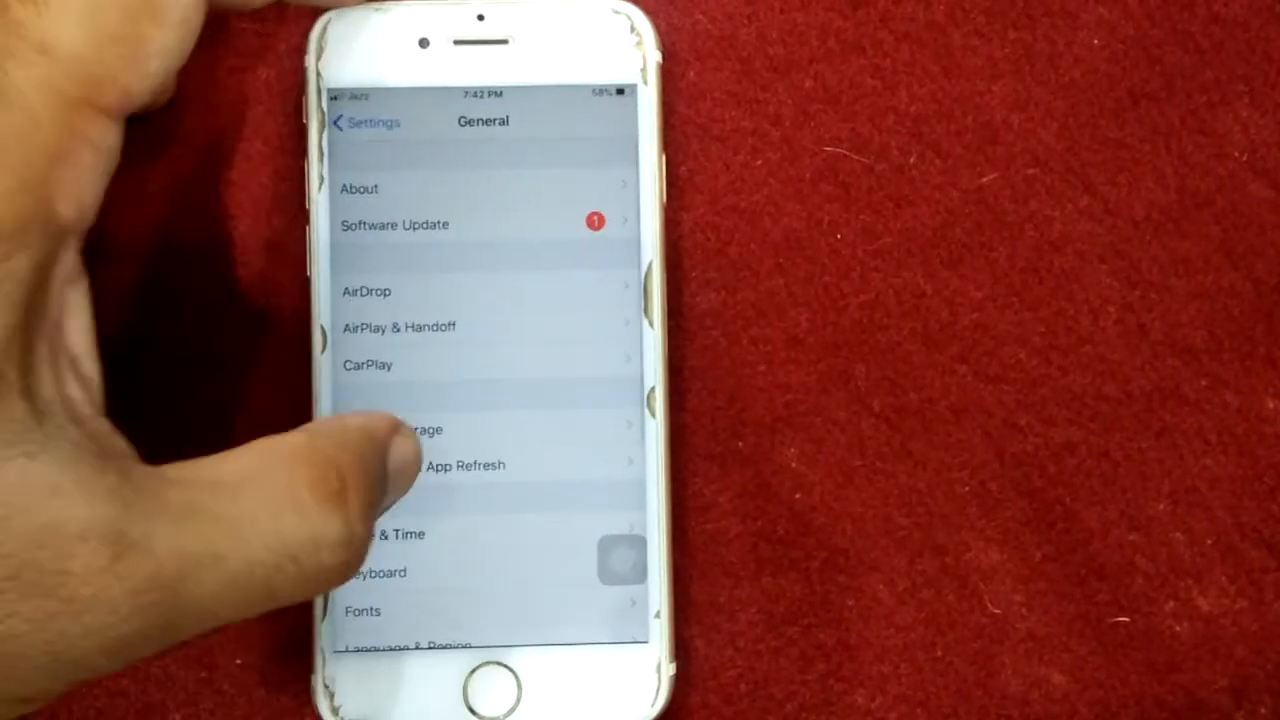
pyautogui.scroll(-3)
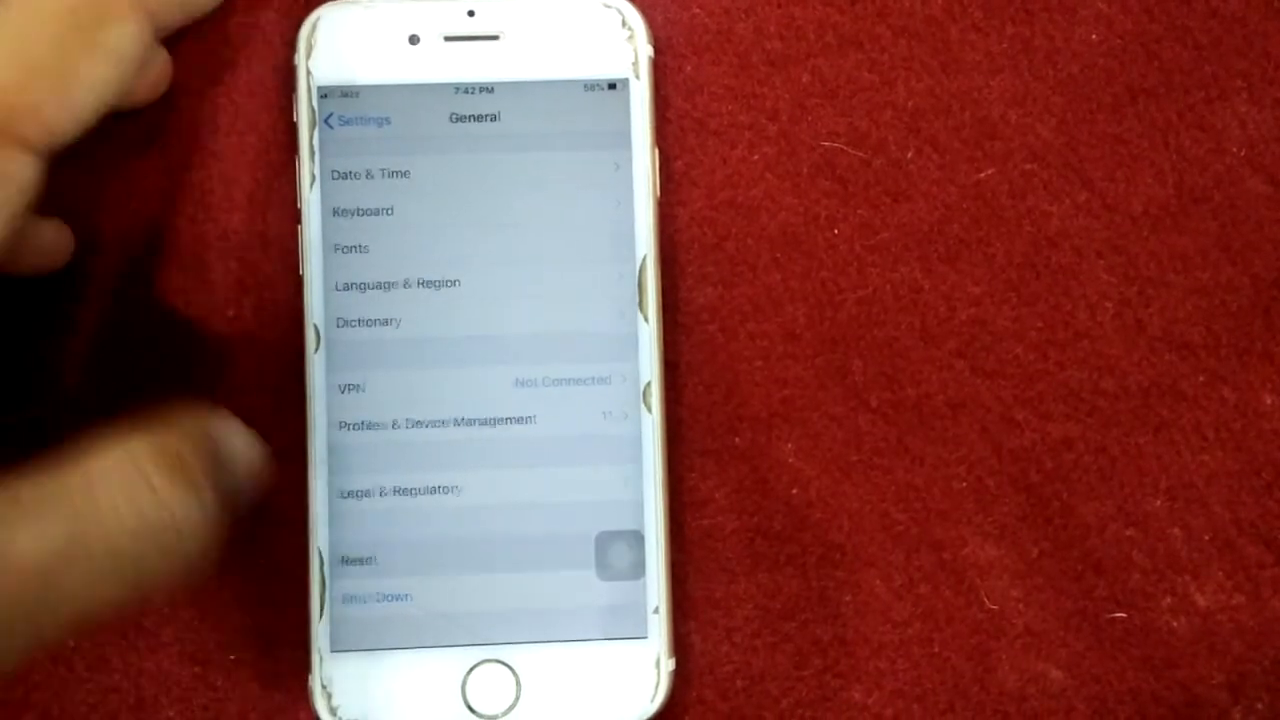
pyautogui.click(360, 560)
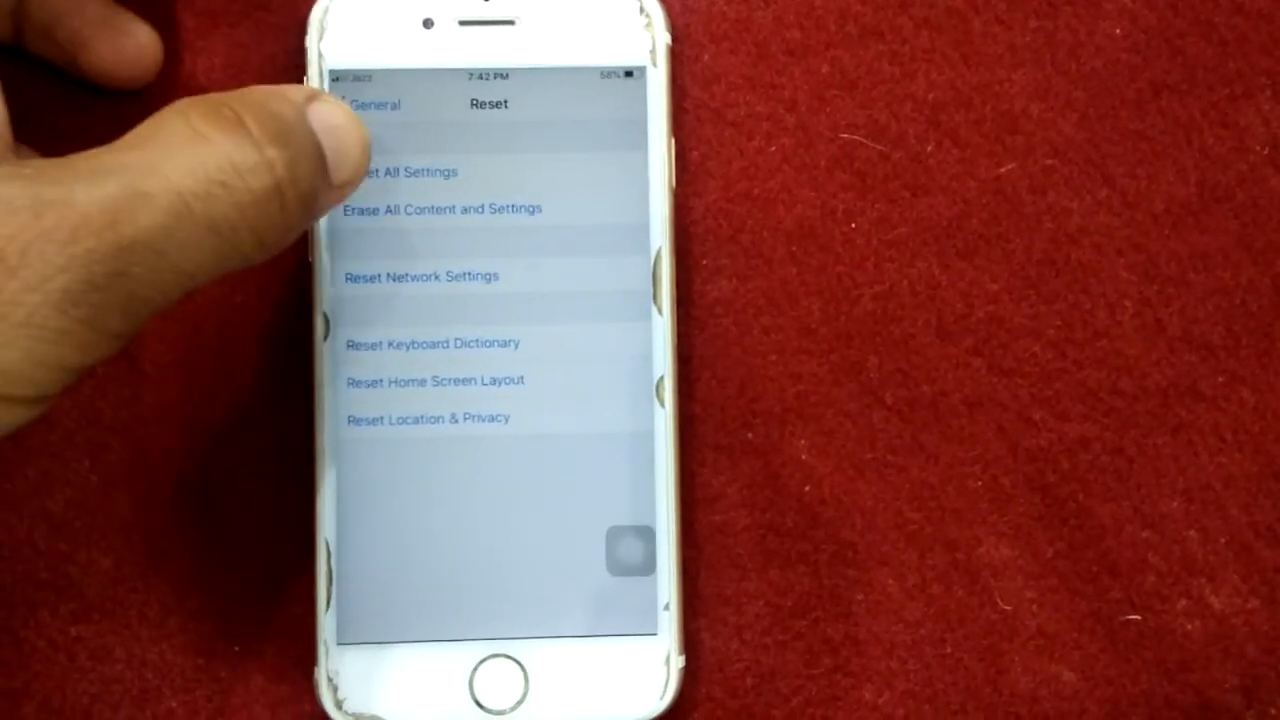
pyautogui.click(442, 208)
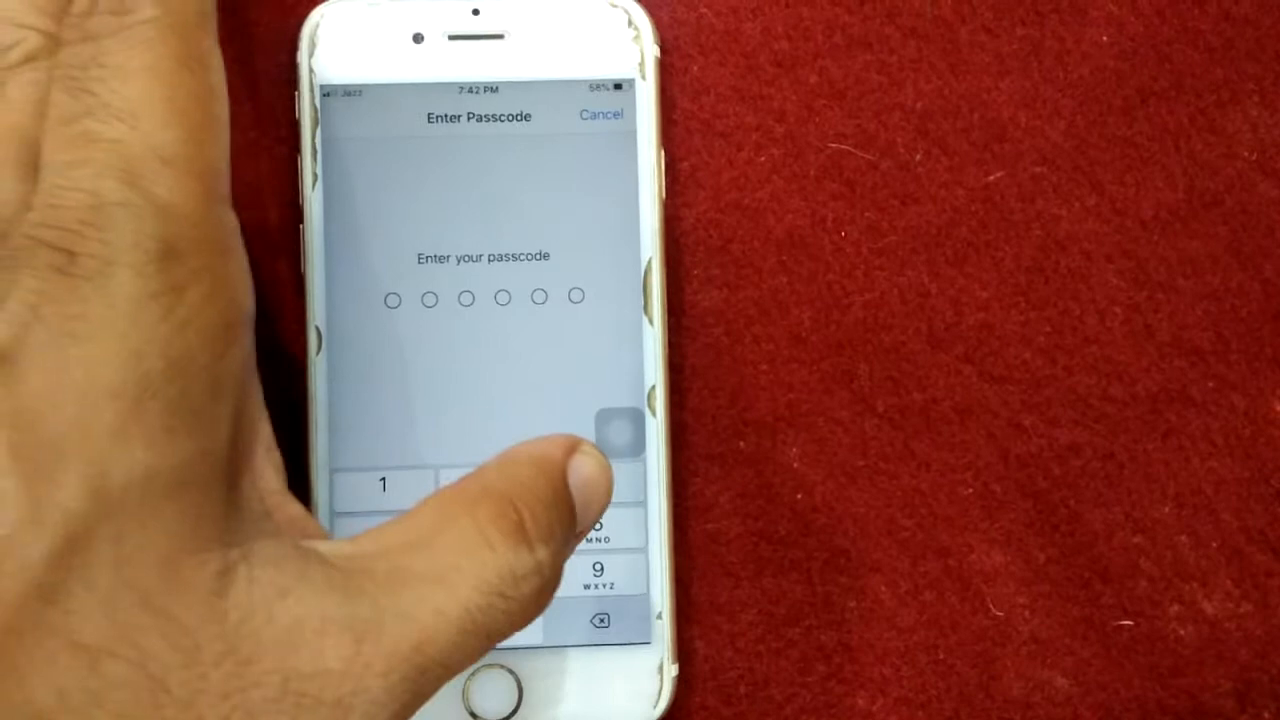